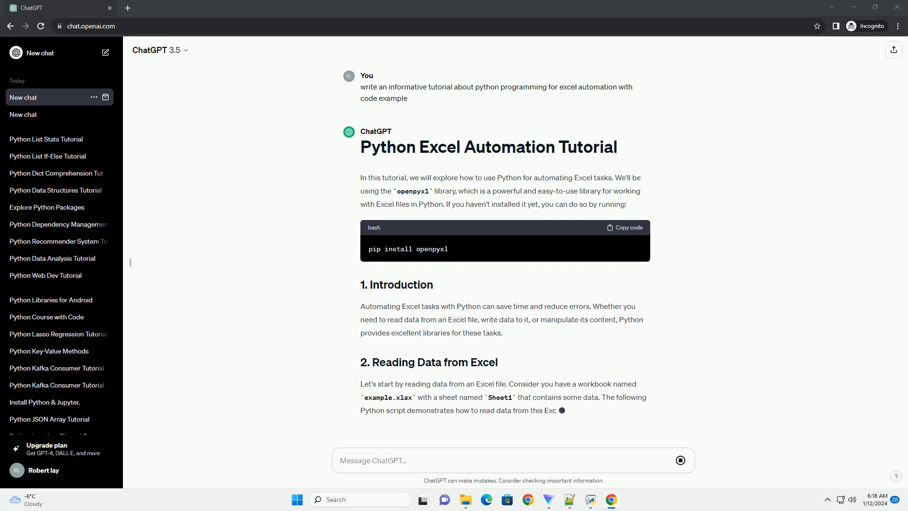
scroll(down, 3)
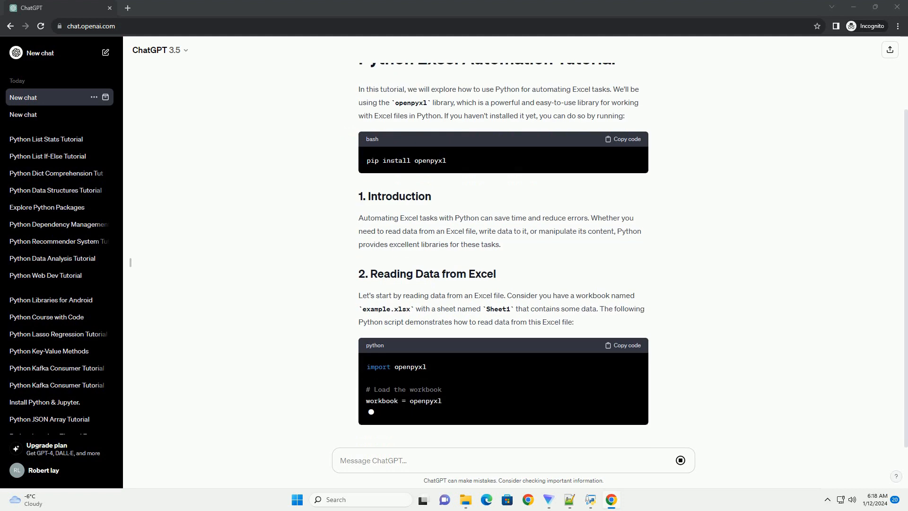
scroll(down, 3)
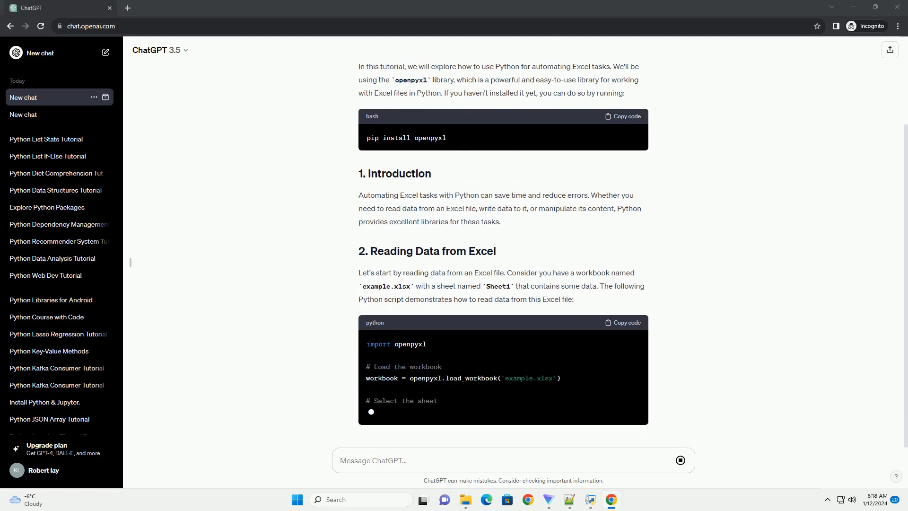
scroll(down, 3)
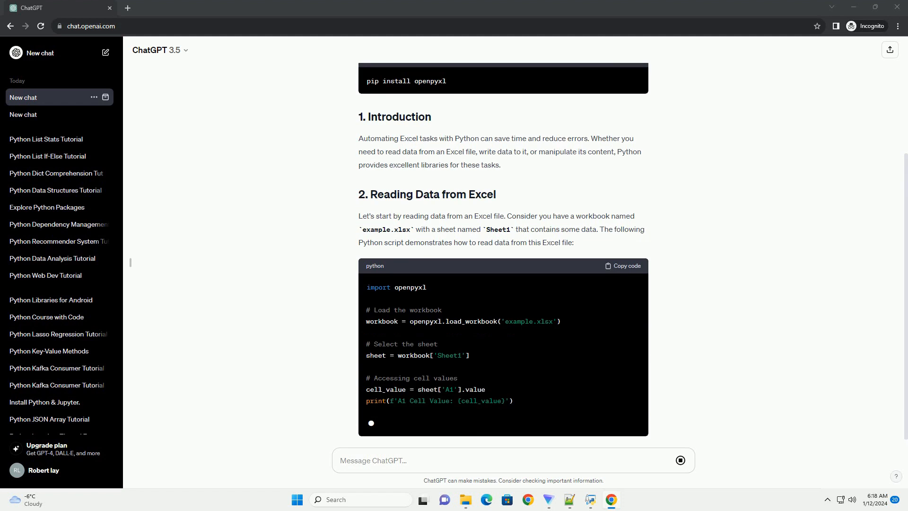
scroll(down, 3)
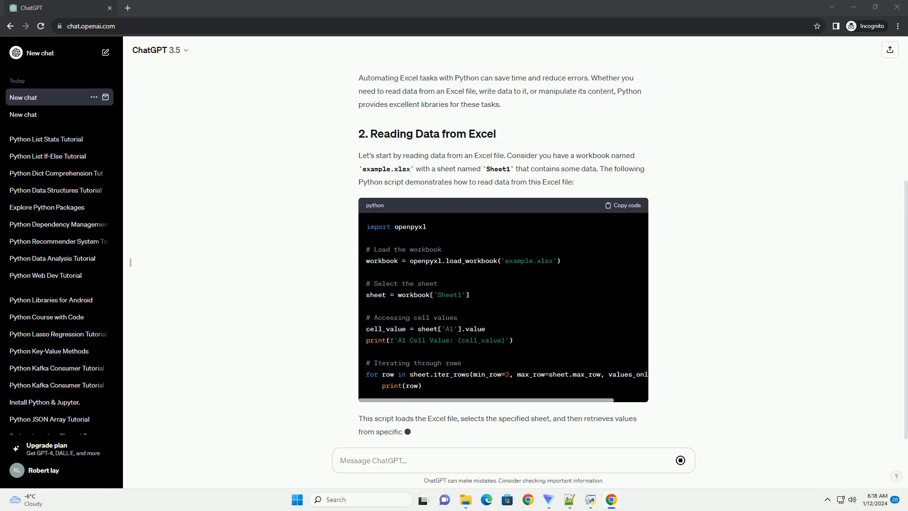
scroll(down, 3)
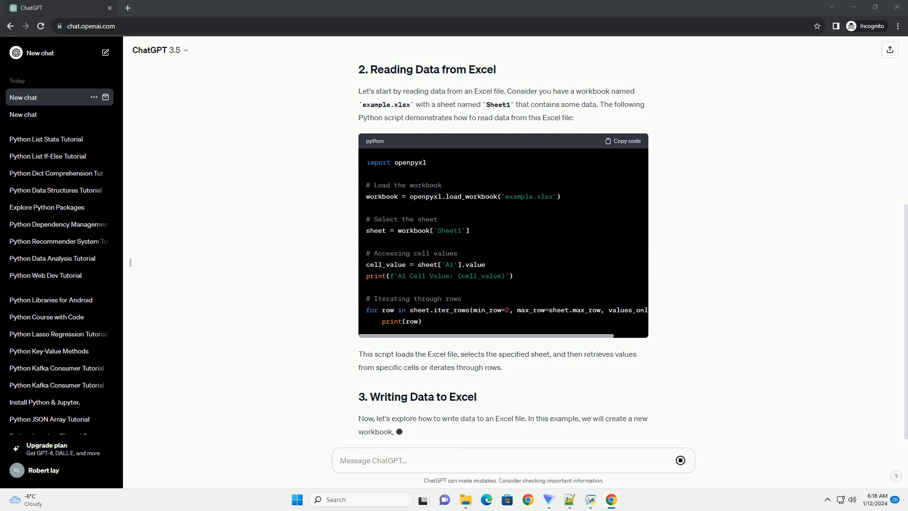
scroll(down, 3)
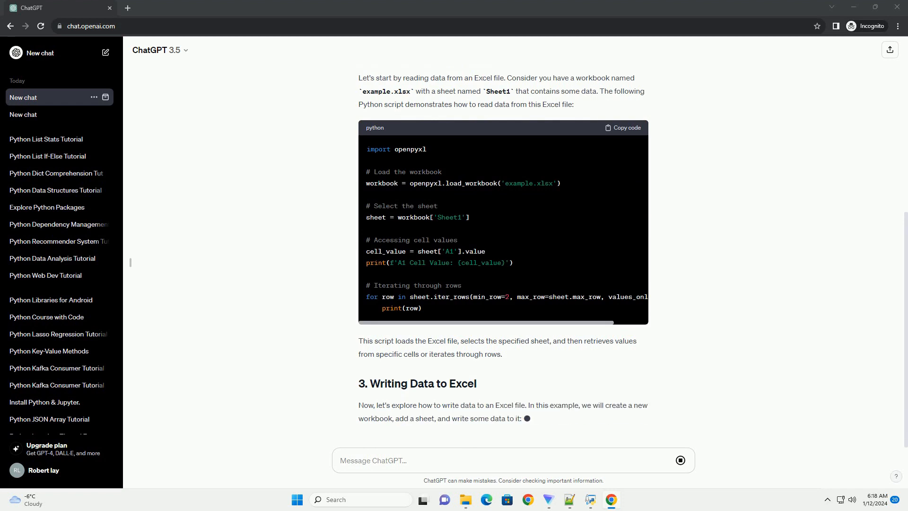
scroll(down, 3)
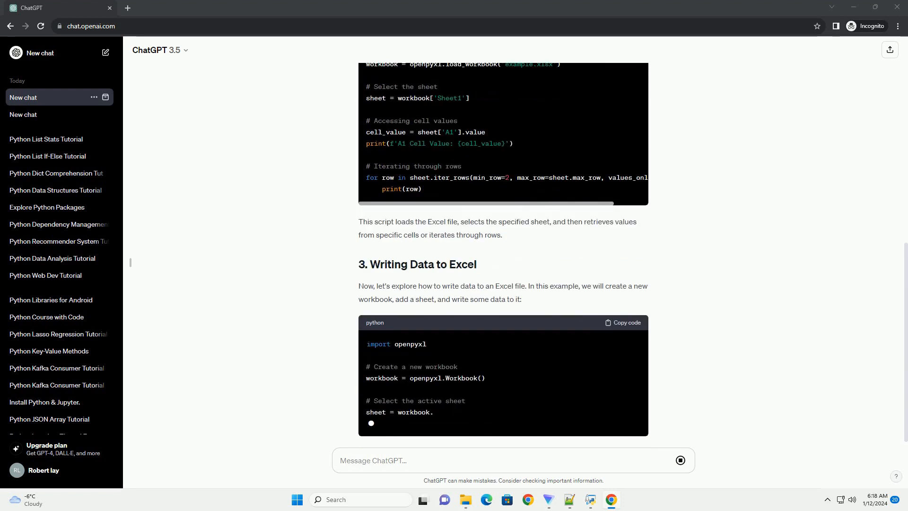
scroll(down, 3)
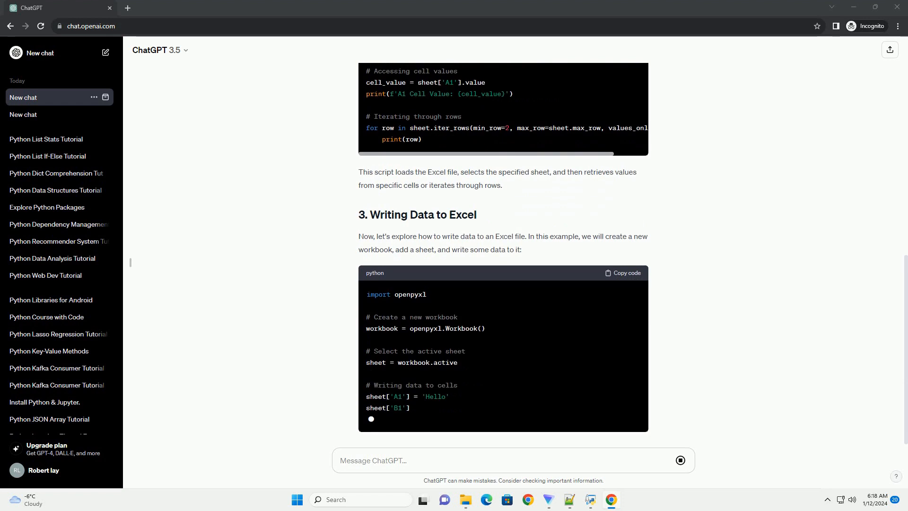
scroll(down, 3)
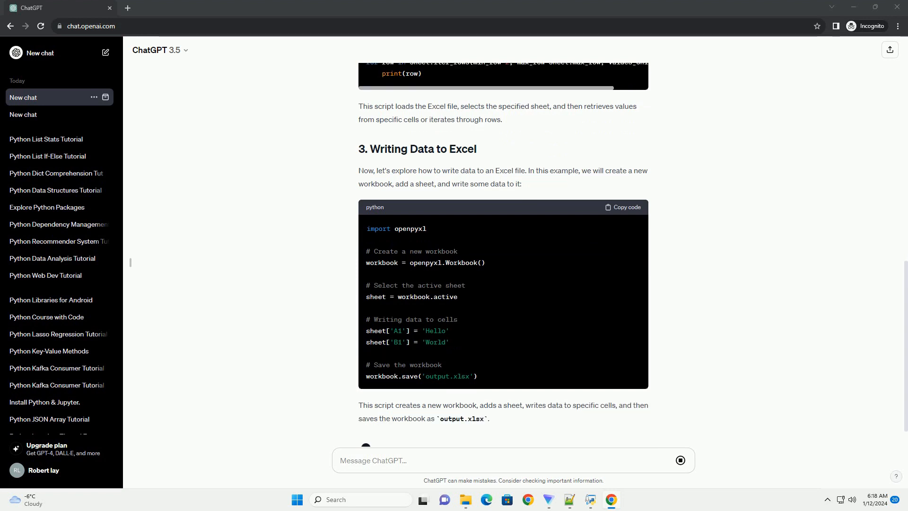
scroll(down, 3)
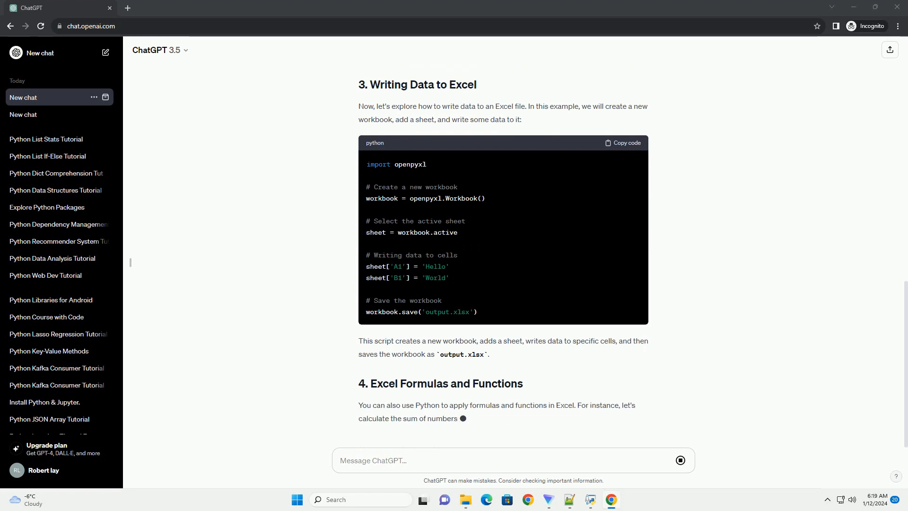
scroll(down, 3)
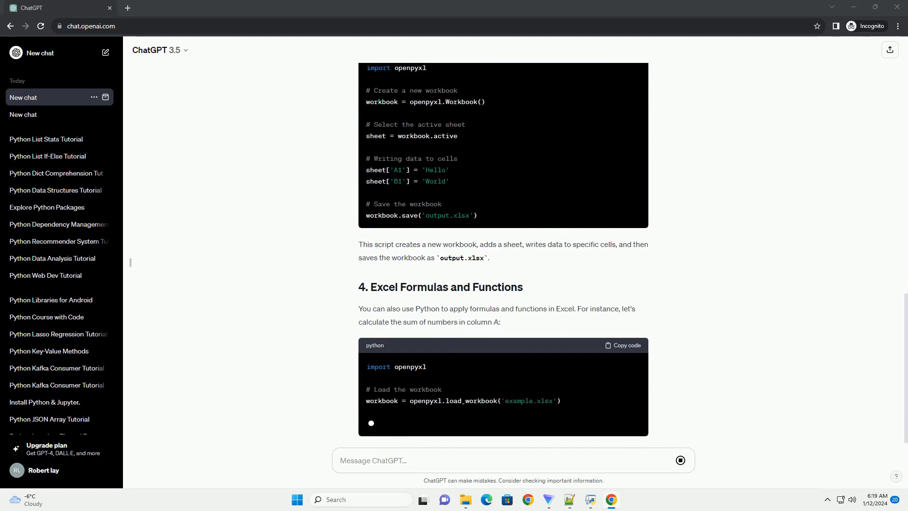
scroll(down, 3)
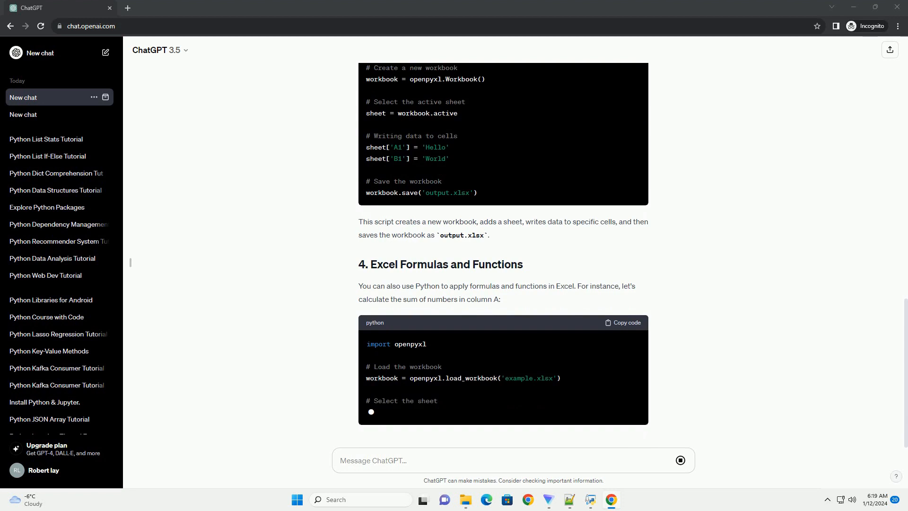
scroll(down, 3)
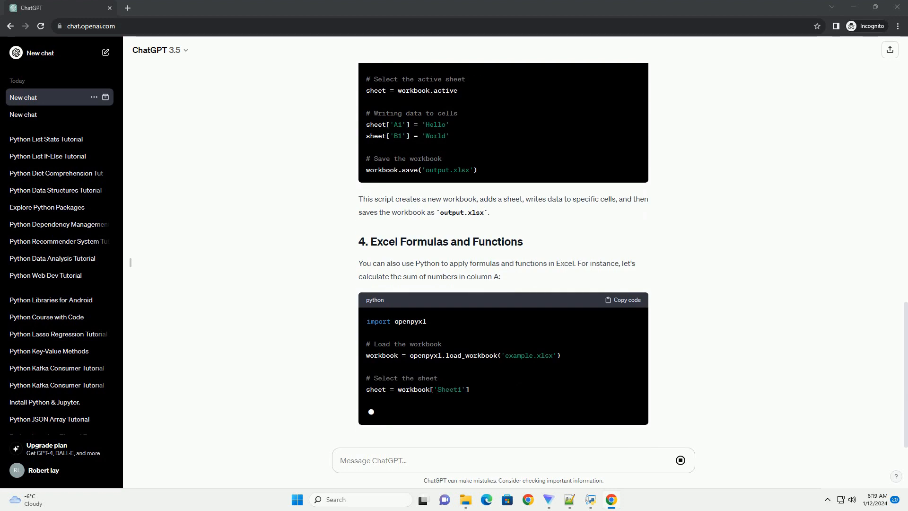